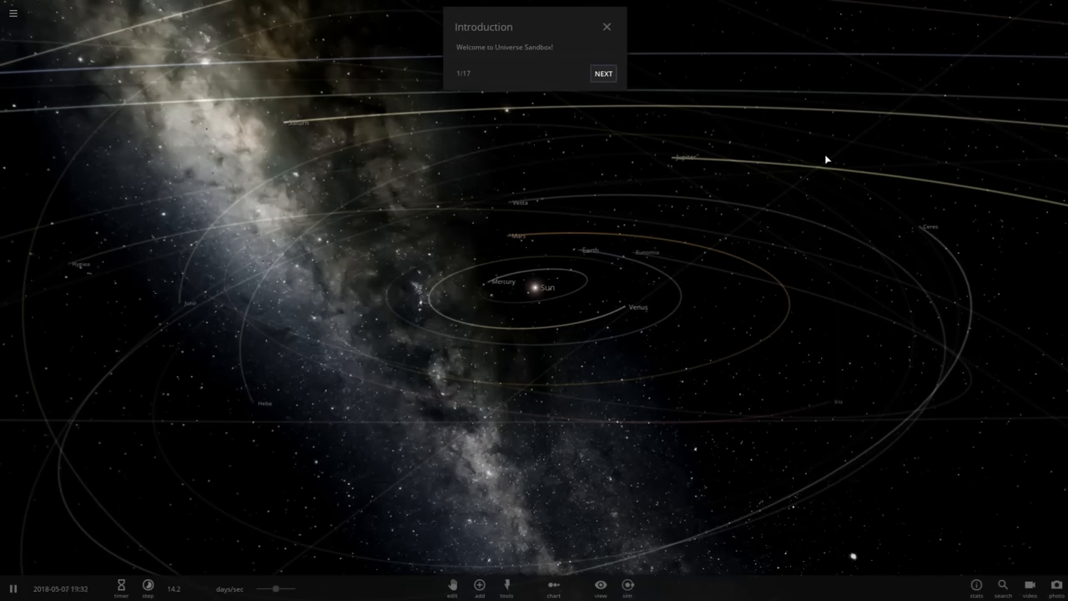
Step: Advance the Introduction tutorial to its second step and move in close on Earth
{"action": "left_click", "coordinate": [603, 73]}
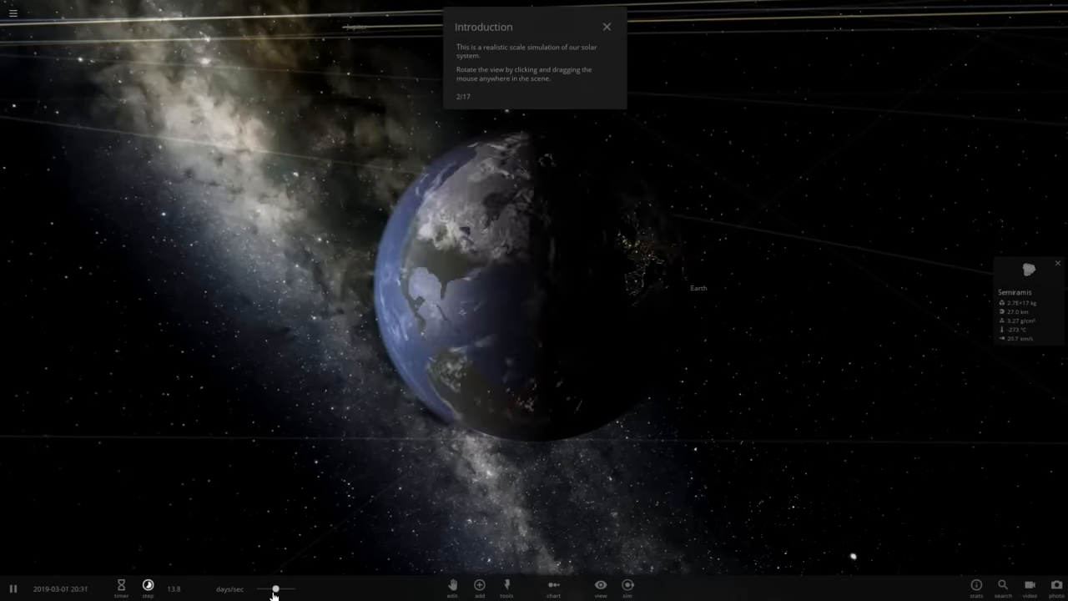
{"action": "left_click", "coordinate": [481, 588]}
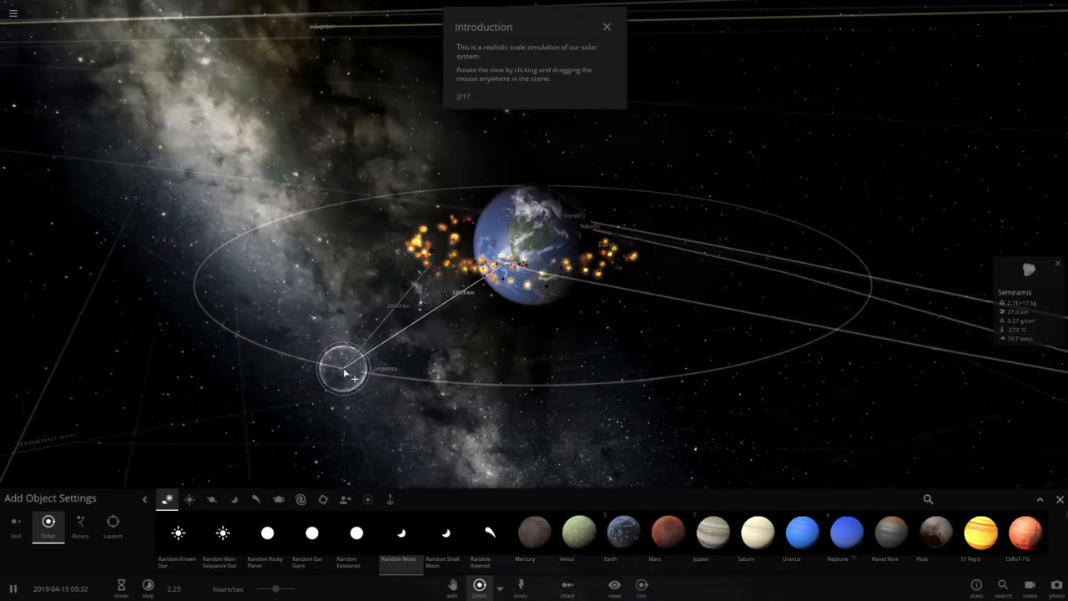
Step: Launch two random moons at Earth, scattering glowing debris around the planet
{"action": "left_click_drag", "start_coordinate": [347, 376], "coordinate": [376, 401]}
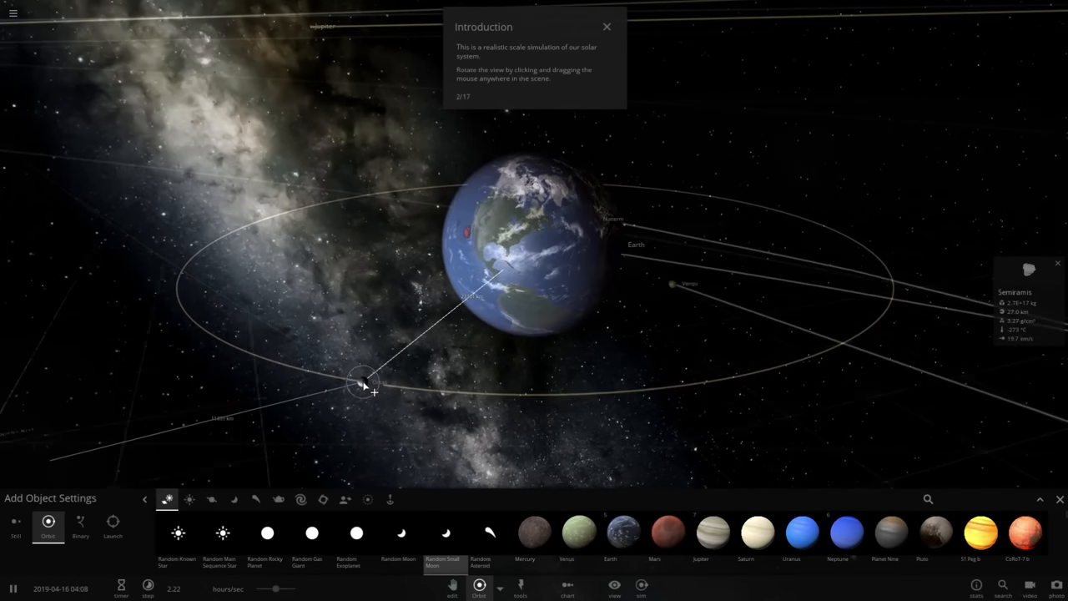
{"action": "left_click_drag", "start_coordinate": [364, 385], "coordinate": [385, 406]}
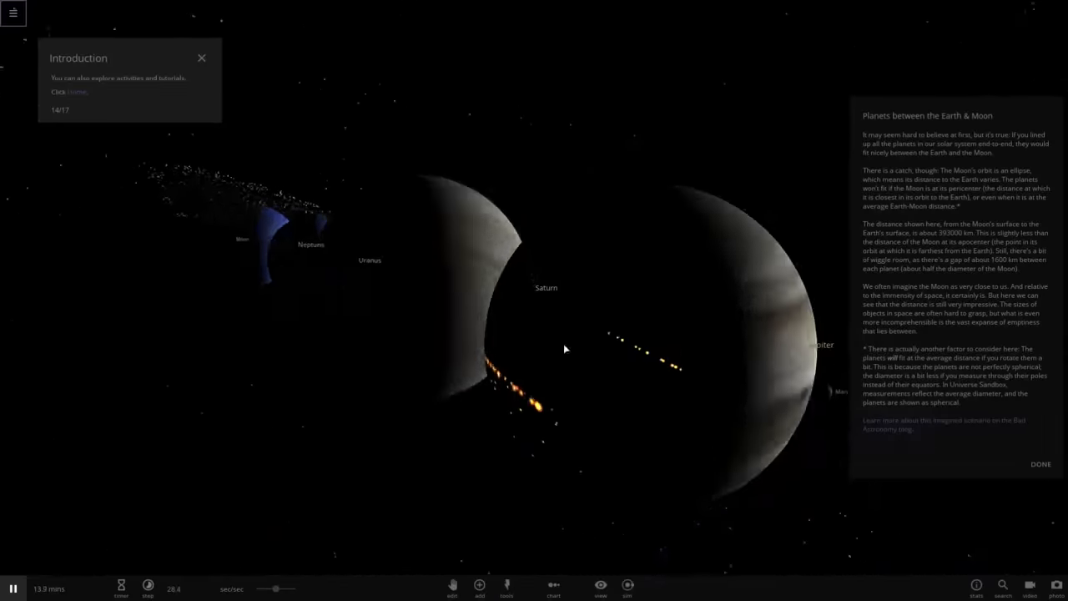
Step: Load the 'Planets between the Earth & Moon' simulation from the Home menu
{"action": "left_click", "coordinate": [480, 584]}
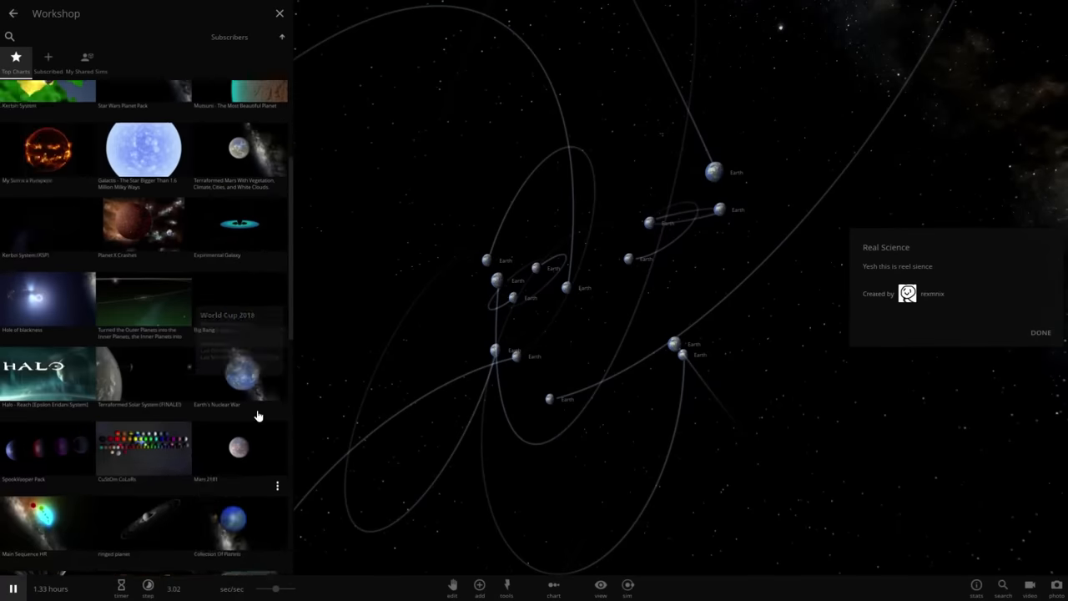
Step: Load the 'Real Science' community simulation from the Workshop list
{"action": "left_click", "coordinate": [13, 13]}
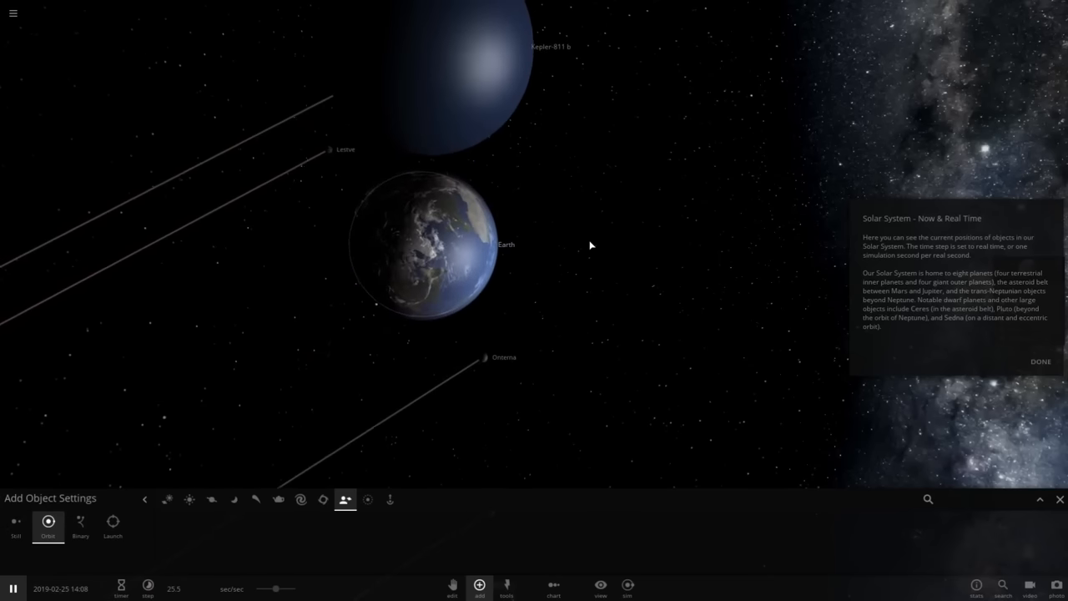
Step: Place a Kepler exoplanet right beside Earth in the real-time Solar System
{"action": "left_click", "coordinate": [277, 500]}
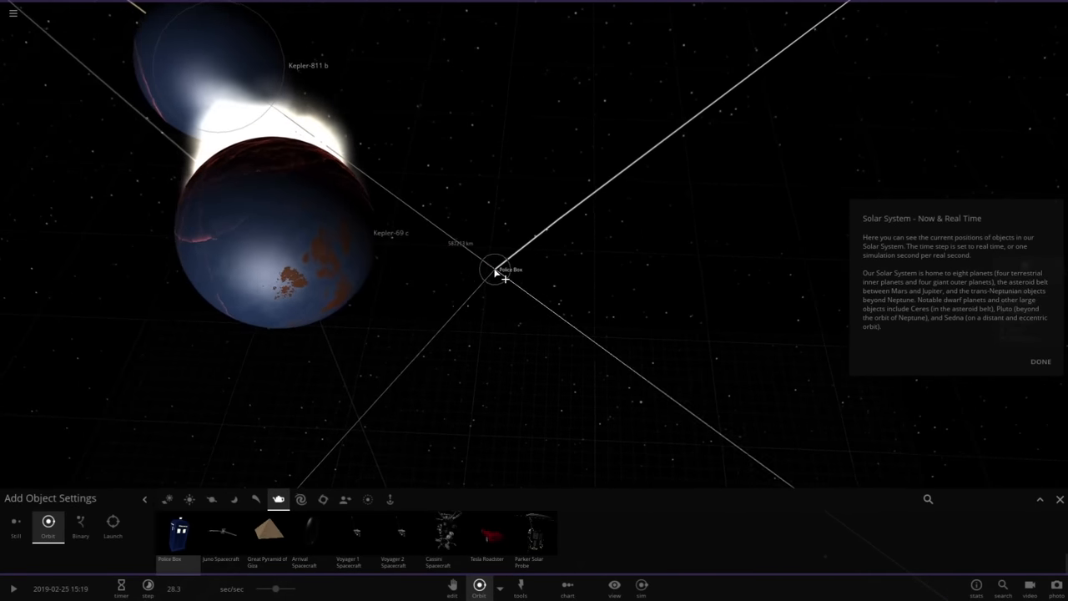
Step: Launch one spacecraft toward the colliding Kepler planets and place another in open space
{"action": "left_click_drag", "start_coordinate": [497, 270], "coordinate": [581, 276]}
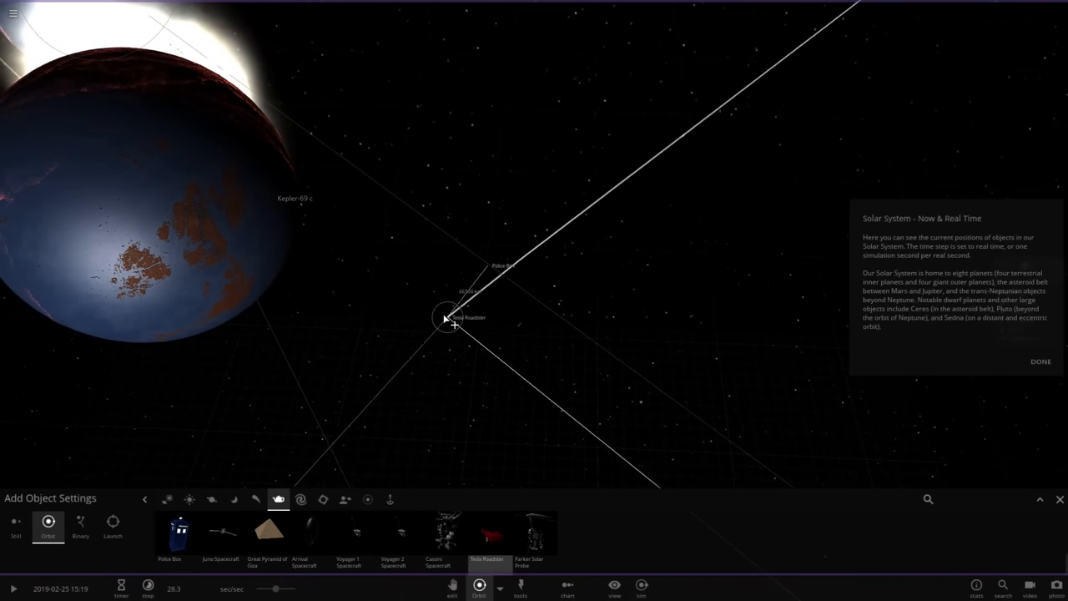
{"action": "left_click", "coordinate": [113, 526]}
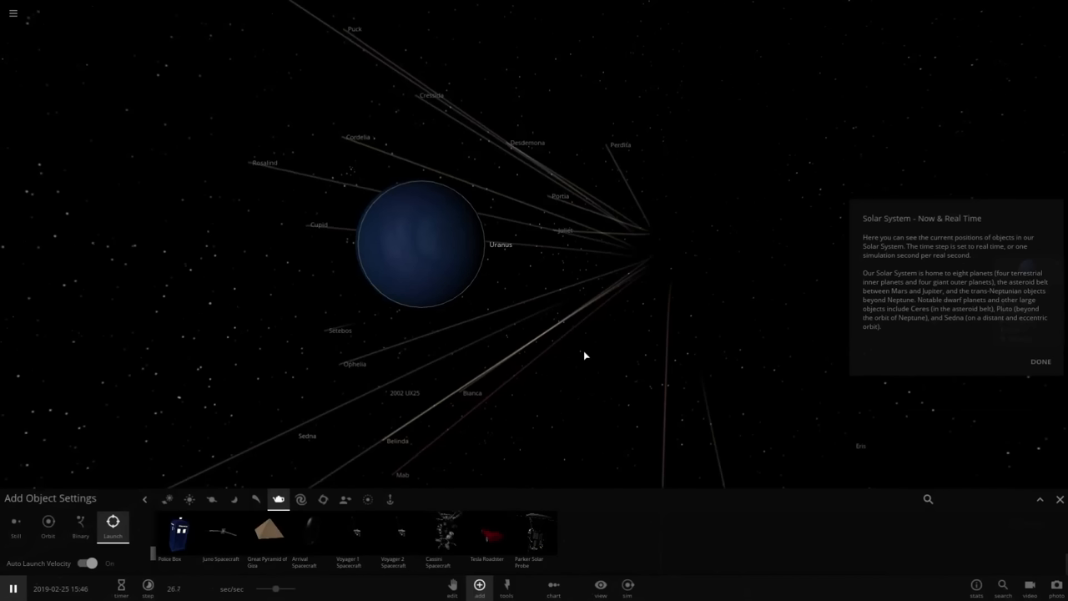
Step: Browse the Add panel categories and choose a spacecraft to launch at the Sun
{"action": "left_click", "coordinate": [255, 500]}
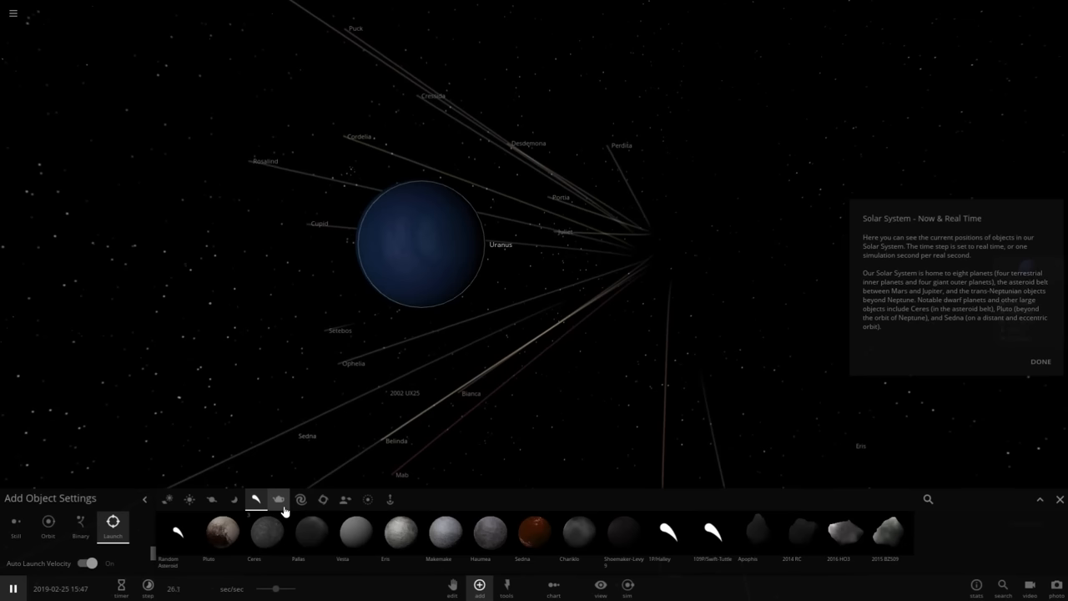
{"action": "left_click", "coordinate": [211, 499]}
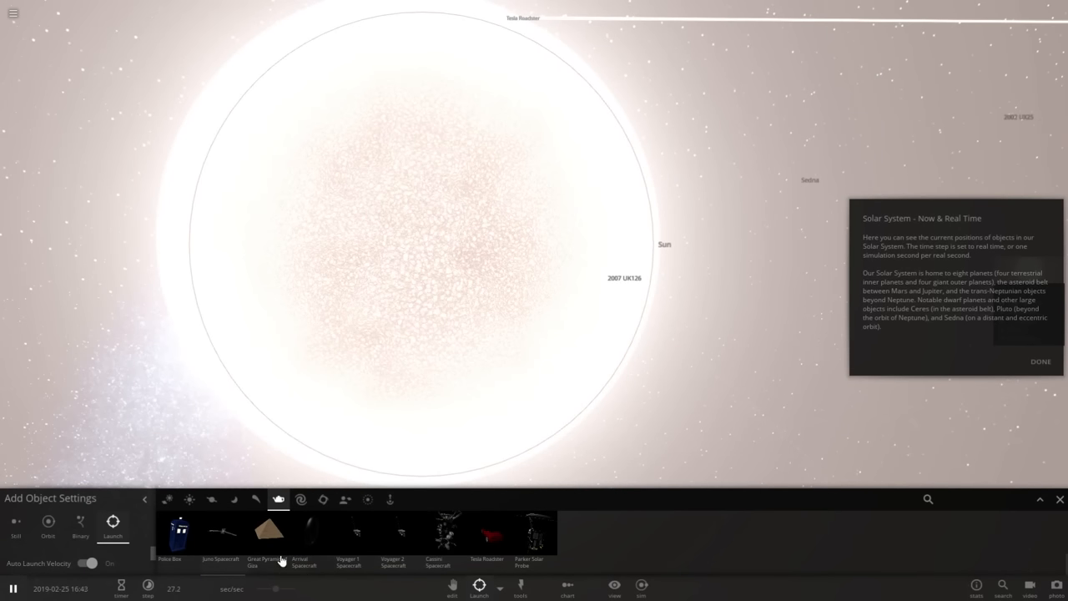
{"action": "left_click", "coordinate": [528, 535]}
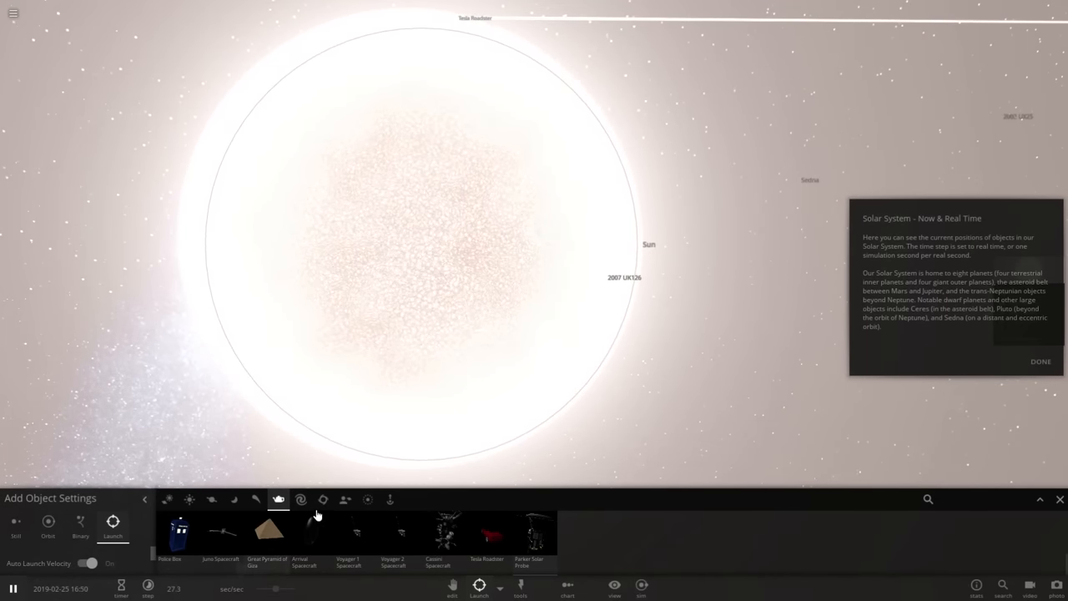
{"action": "left_click", "coordinate": [300, 499]}
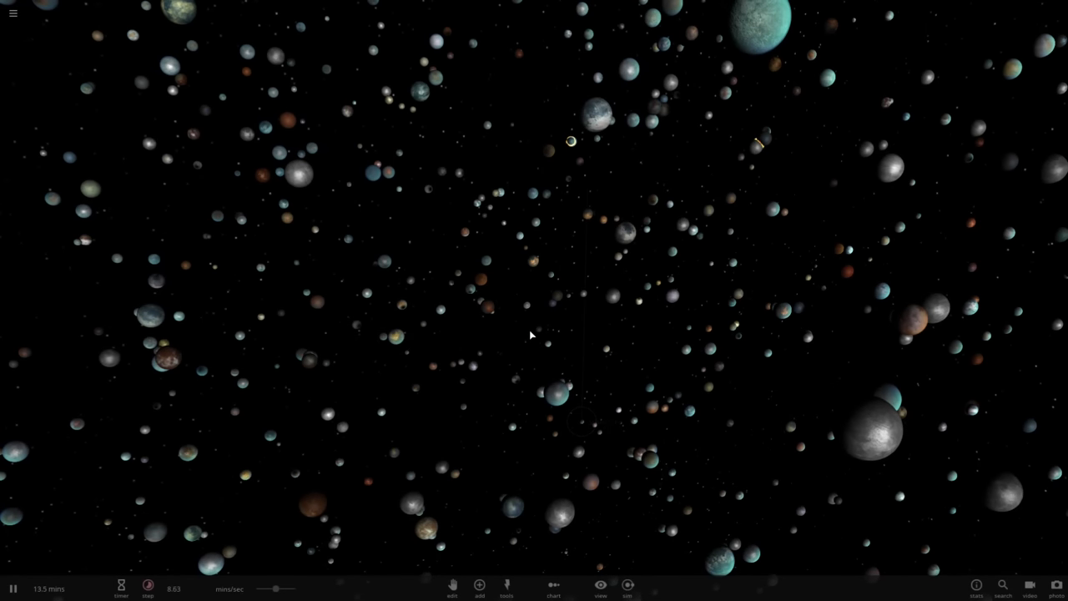
Step: Load another simulation from the Open menu and let its crowded worlds run
{"action": "left_click", "coordinate": [531, 261]}
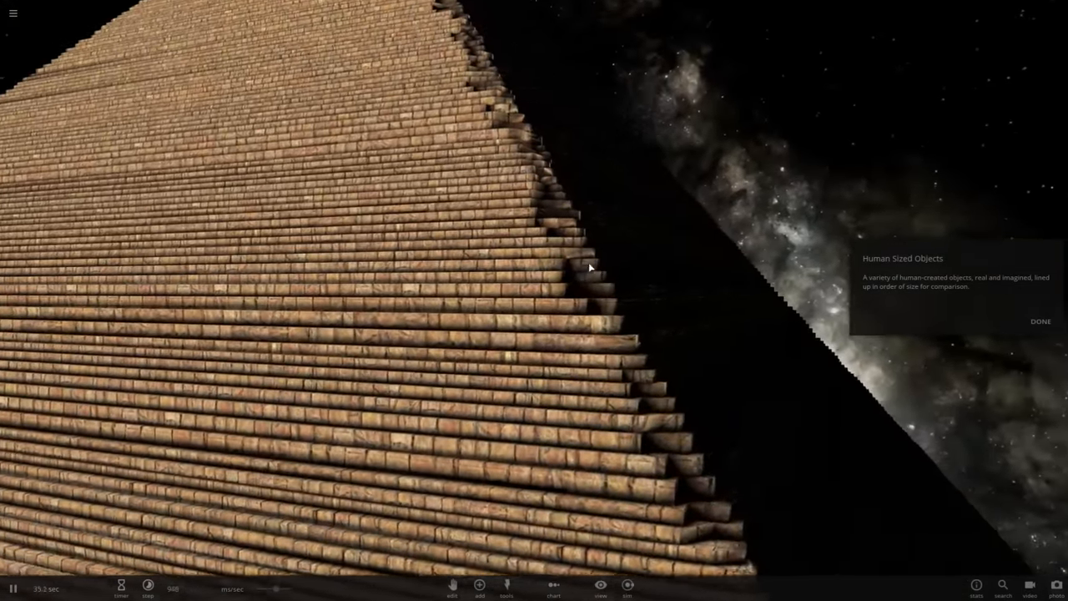
Step: Load the Human Sized Objects simulation showing the giant stepped pyramid
{"action": "left_click", "coordinate": [1042, 320]}
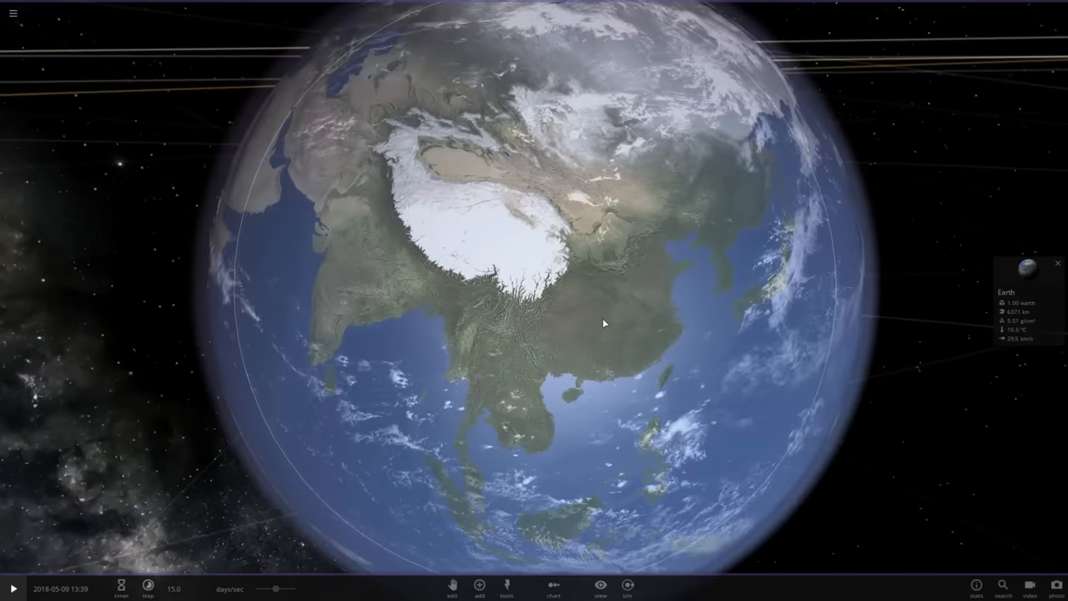
Step: Bring up the Add object catalogue of planets and stars beside Earth
{"action": "left_click", "coordinate": [479, 586]}
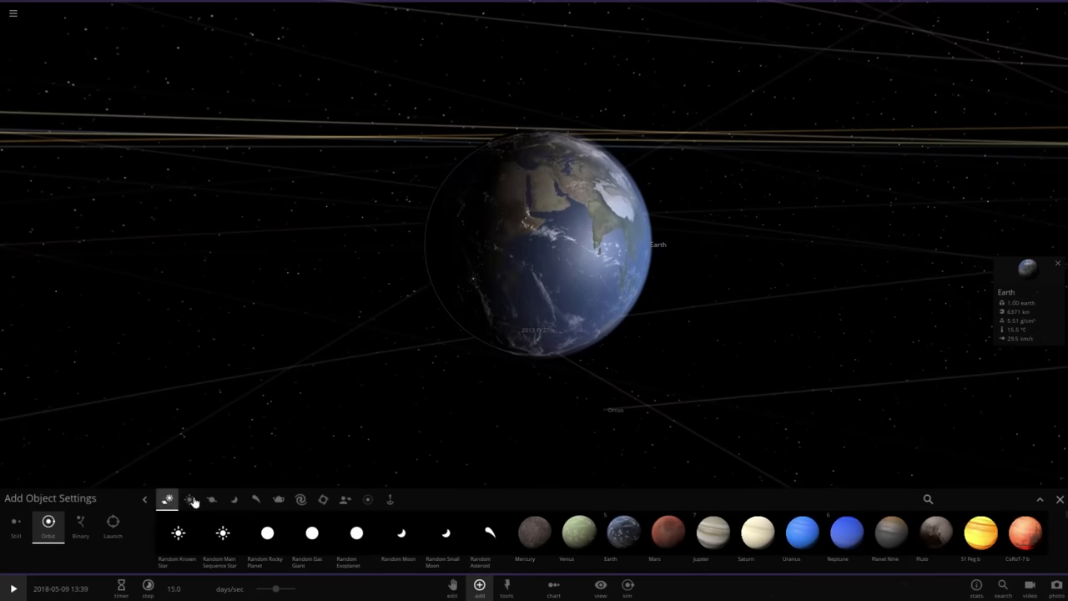
{"action": "left_click", "coordinate": [344, 499]}
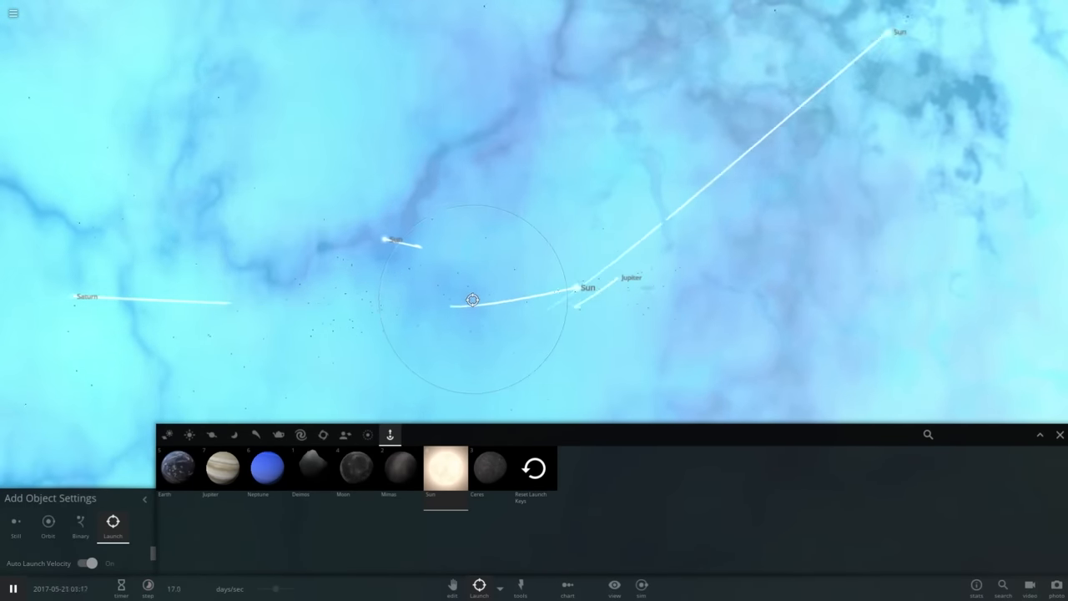
Step: Launch the Sun into the system so it streaks away on a long trail
{"action": "left_click", "coordinate": [167, 434]}
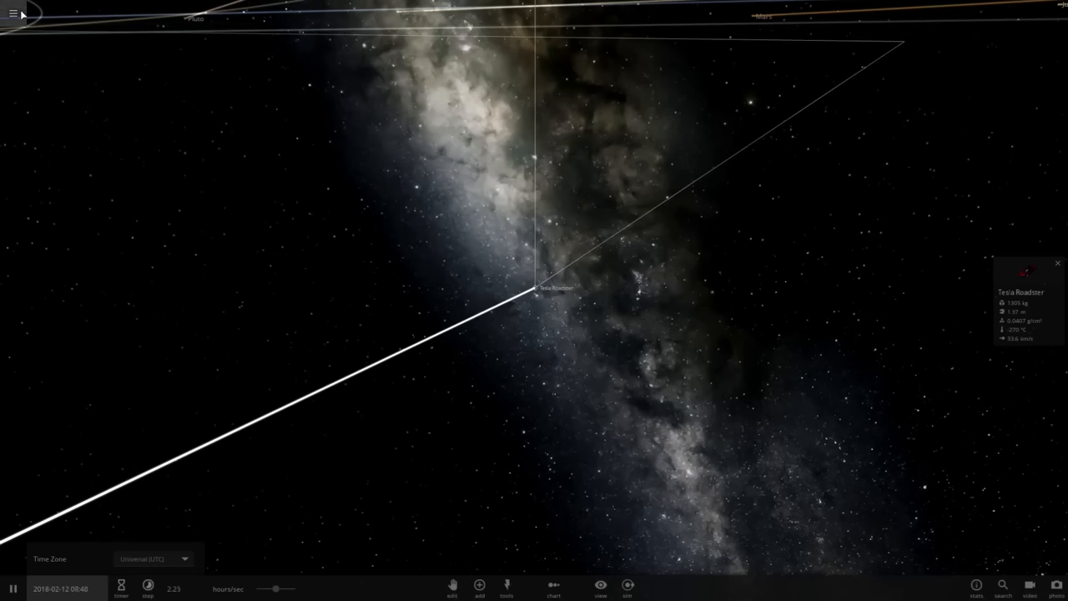
Step: Load the 'Earth & 200 Colliding Moons' simulation from the Open list
{"action": "left_click", "coordinate": [14, 13]}
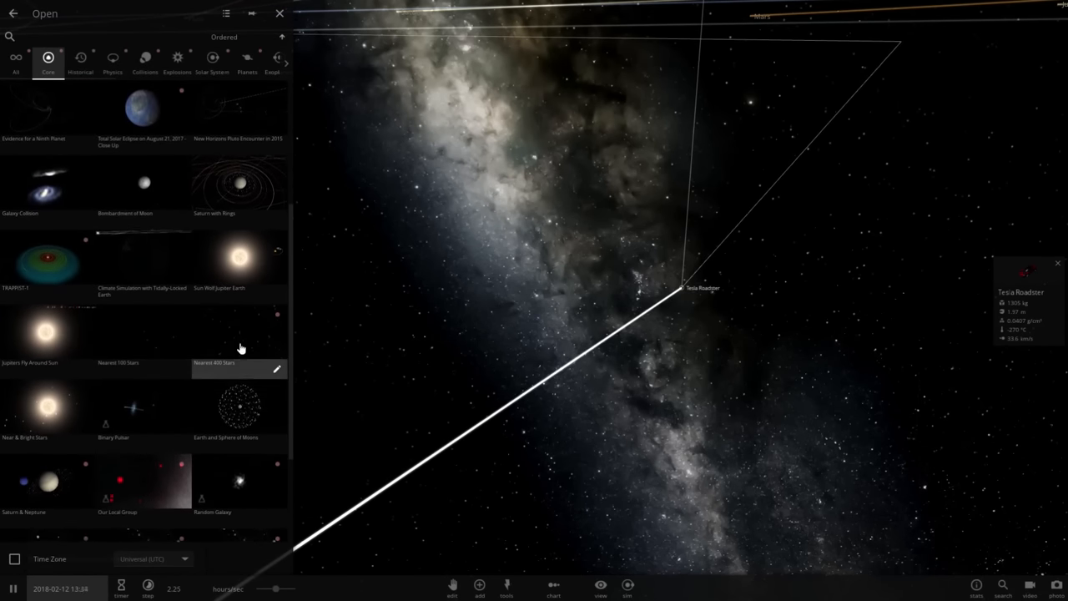
{"action": "scroll", "scroll_direction": "down", "scroll_amount": 3}
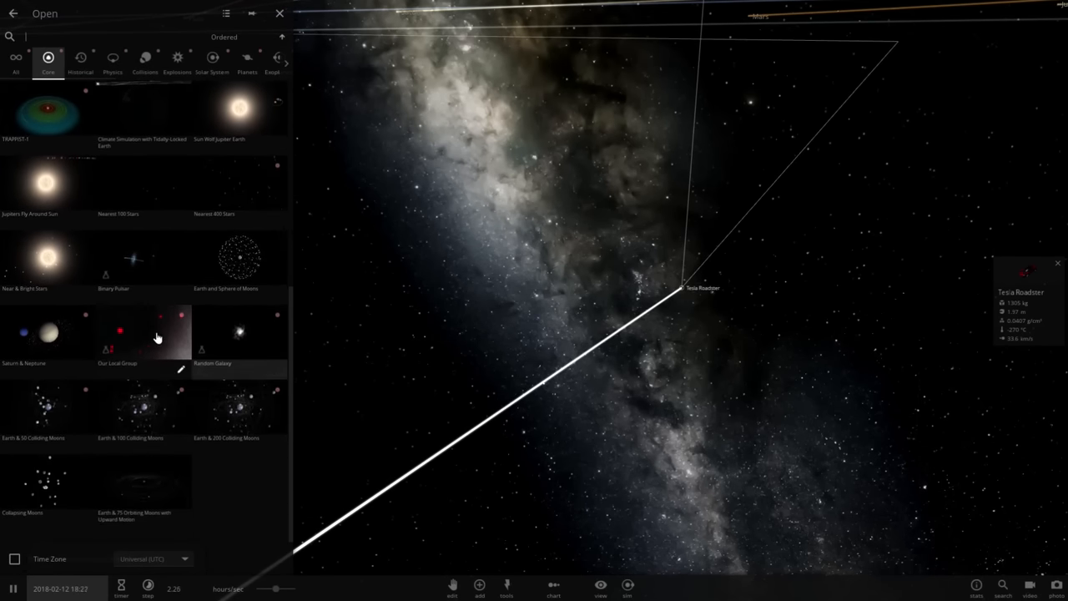
{"action": "scroll", "scroll_direction": "down", "scroll_amount": 3}
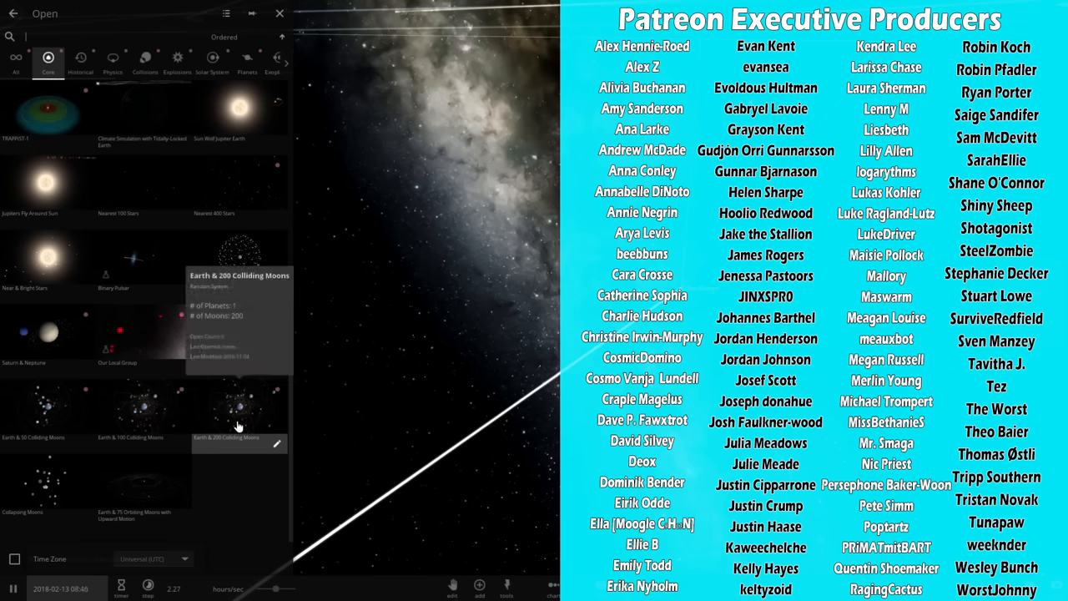
{"action": "double_click", "coordinate": [241, 409]}
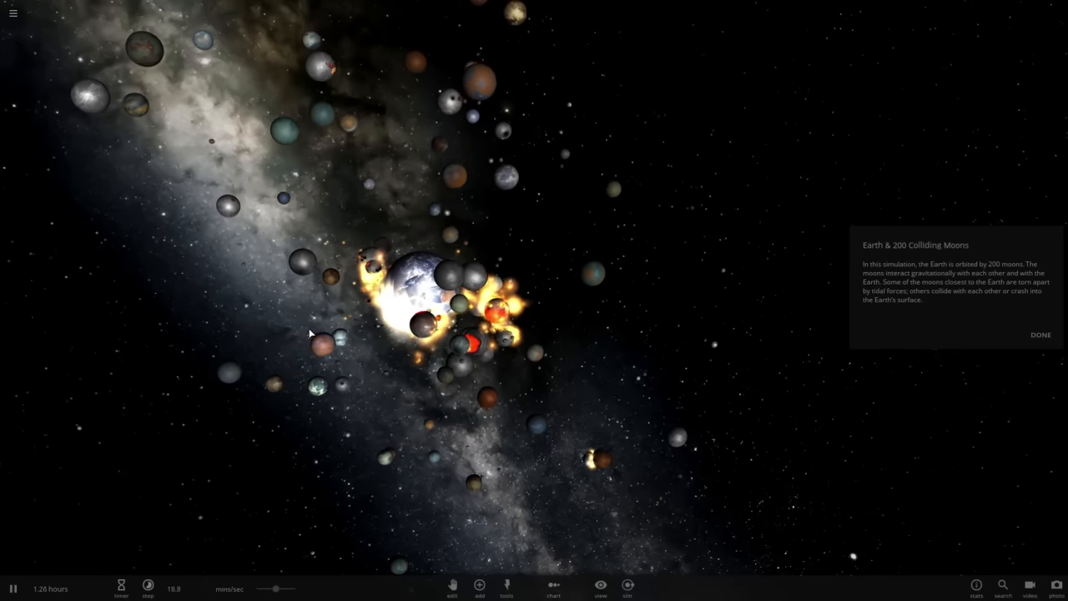